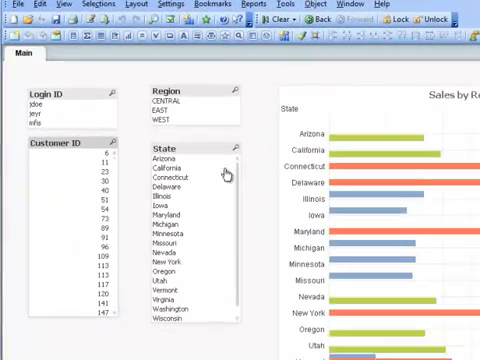
Step: Filter to the CENTRAL region, clear the filter, then add a QlikView Server distribution entry
click(172, 104)
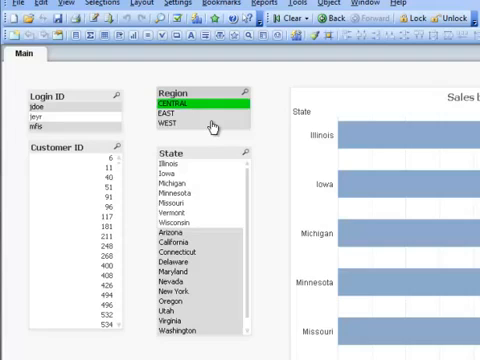
click(180, 113)
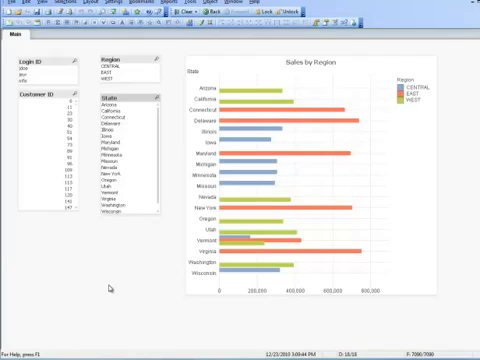
mouse_move(109, 289)
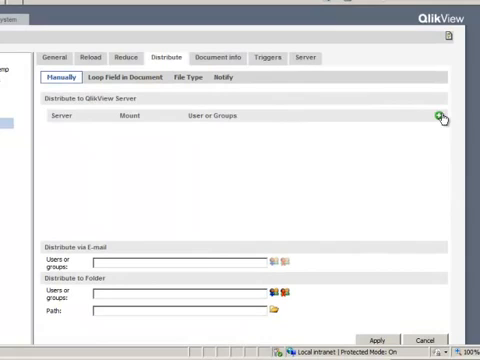
click(440, 117)
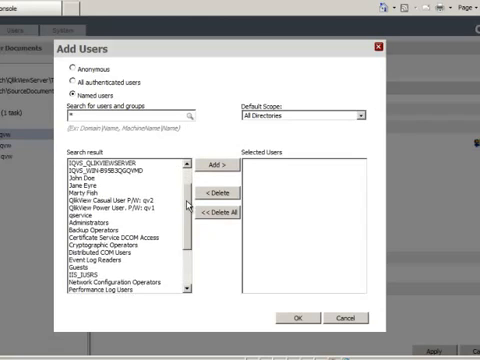
Step: Scroll through the named users listed in the Add Users dialog
scroll(down, 3)
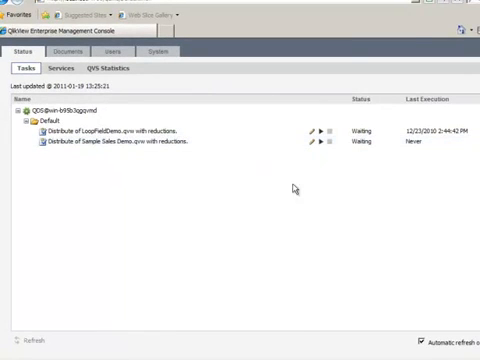
mouse_move(322, 145)
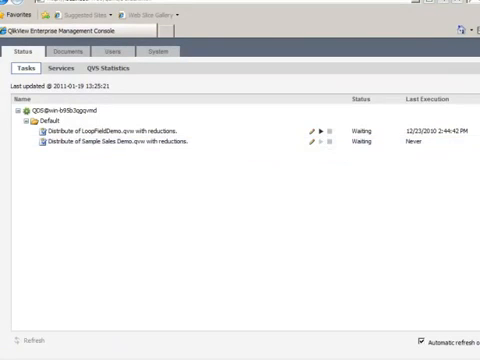
Step: Run the 'Distribute Sample Sales Demo.qvw with reductions' task
click(320, 147)
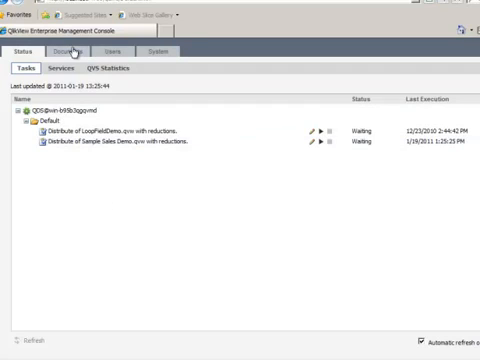
click(82, 52)
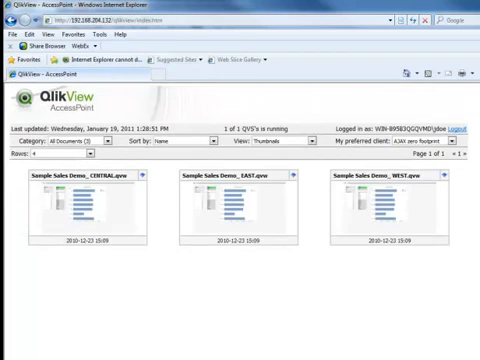
Step: Scroll AccessPoint's All Documents view to find the CENTRAL, EAST and WEST copies
scroll(down, 3)
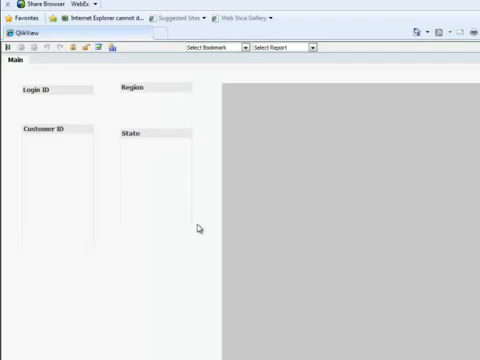
Step: Open the 'Sample Sales Demo_ WEST.qvw' document in the AJAX client
click(140, 94)
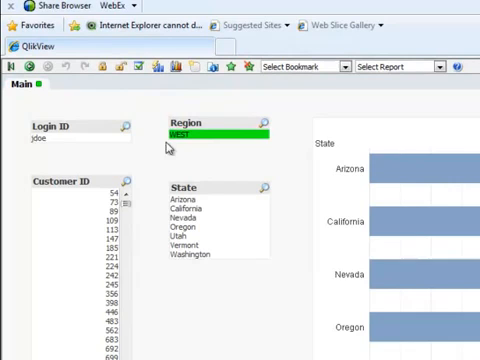
mouse_move(168, 140)
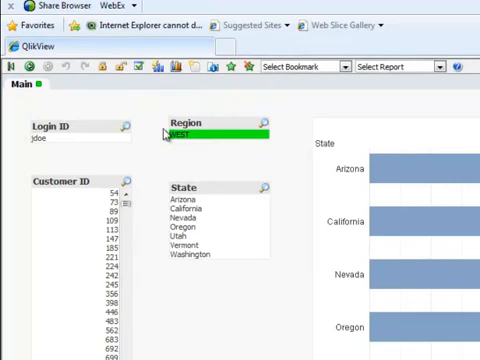